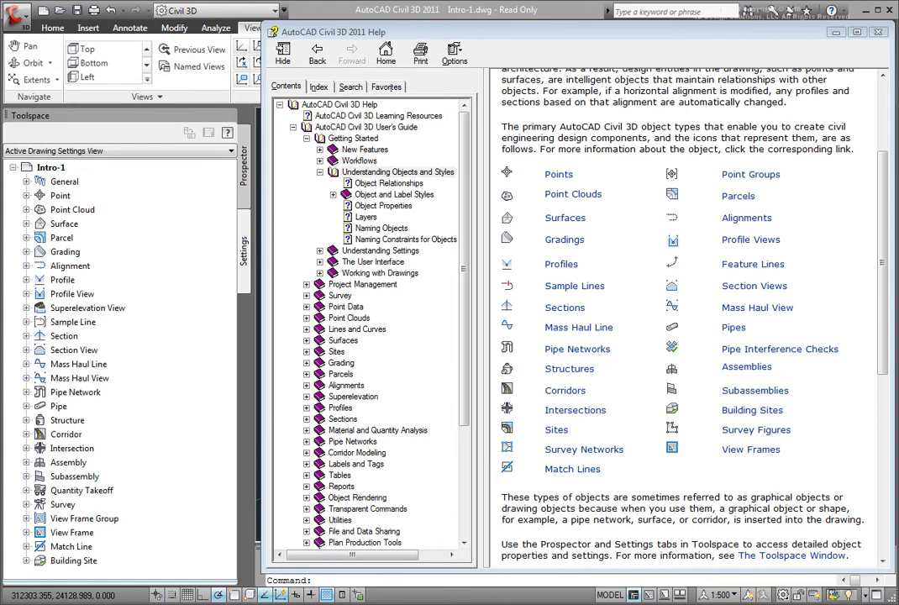
{"action": "mouse_move", "coordinate": [564, 390]}
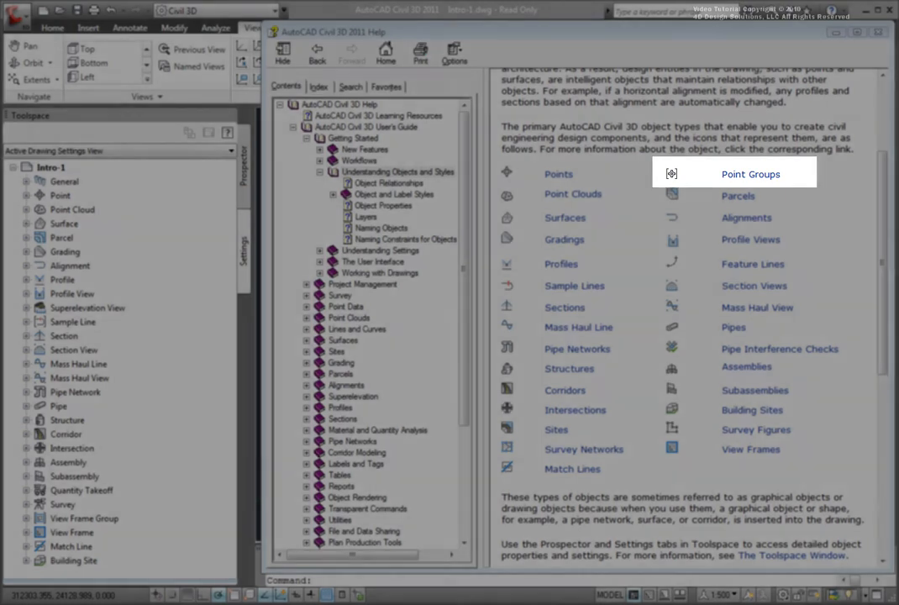
{"action": "mouse_move", "coordinate": [573, 194]}
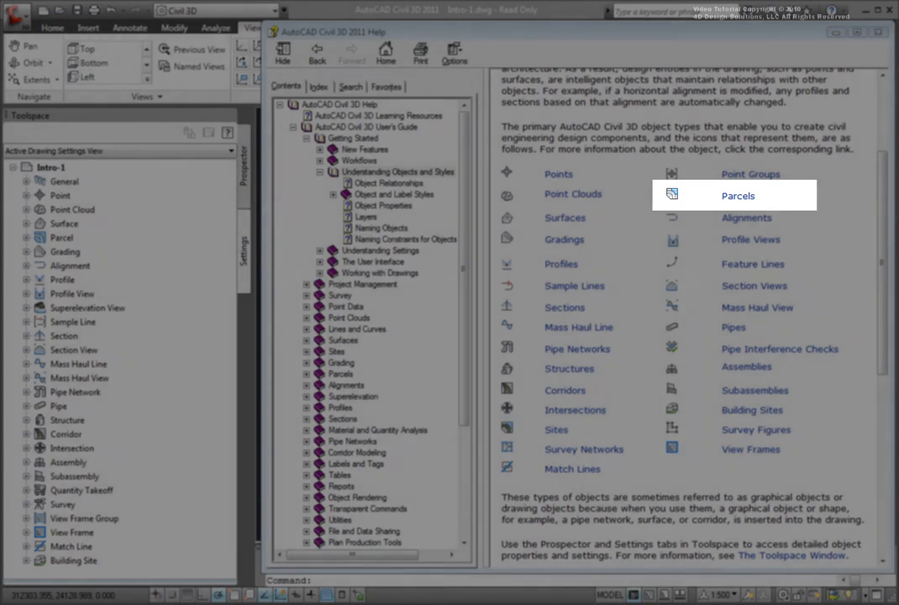
{"action": "mouse_move", "coordinate": [564, 216]}
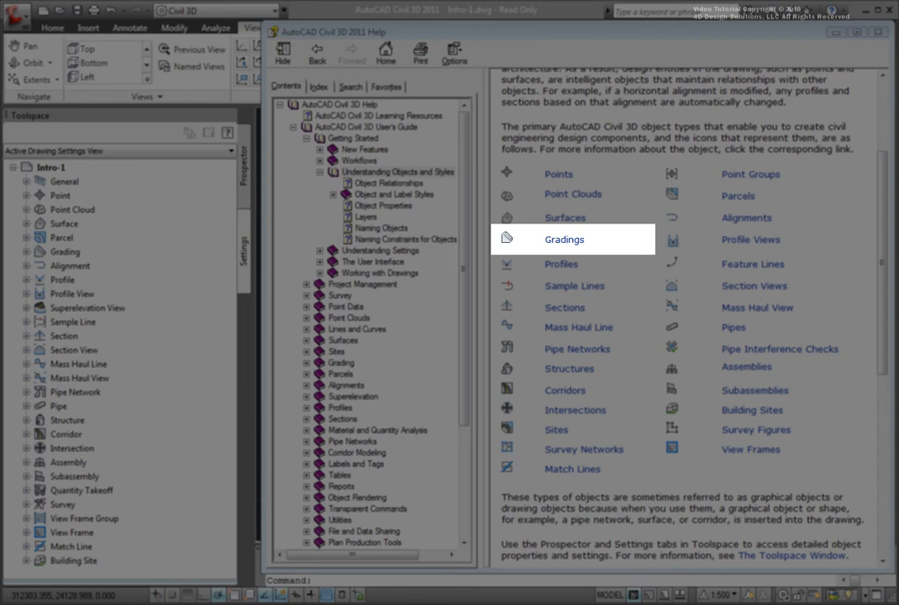
{"action": "mouse_move", "coordinate": [750, 240]}
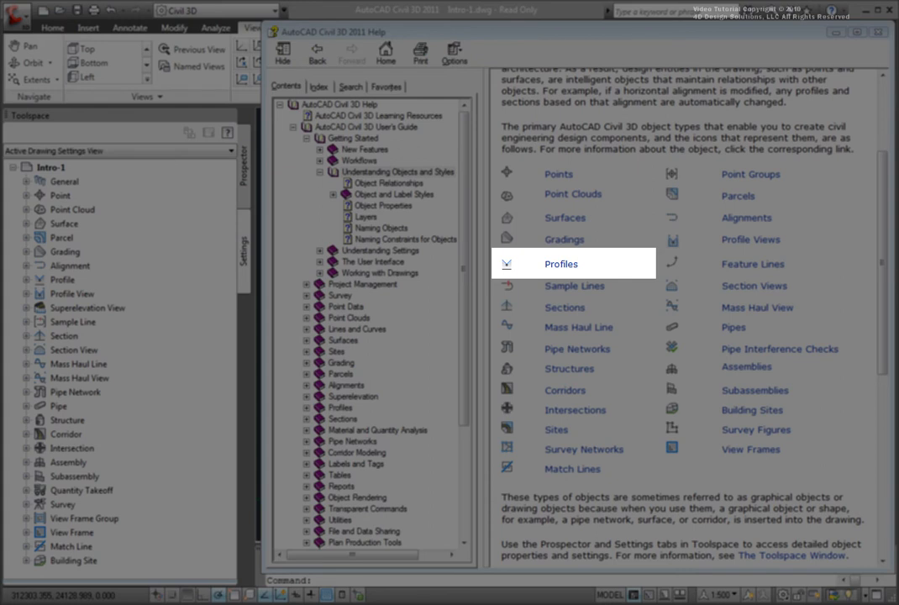
{"action": "mouse_move", "coordinate": [753, 263]}
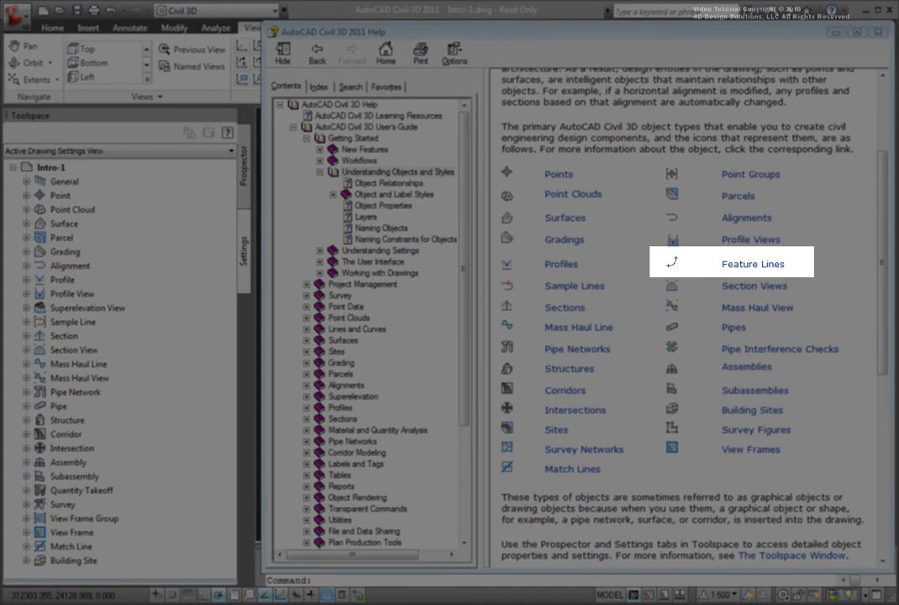
{"action": "mouse_move", "coordinate": [574, 284]}
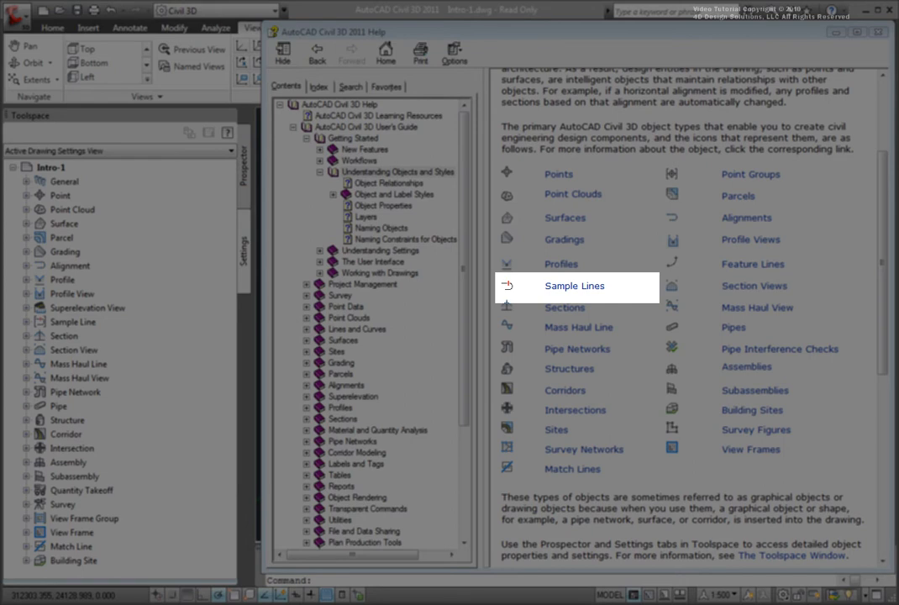
{"action": "mouse_move", "coordinate": [754, 286]}
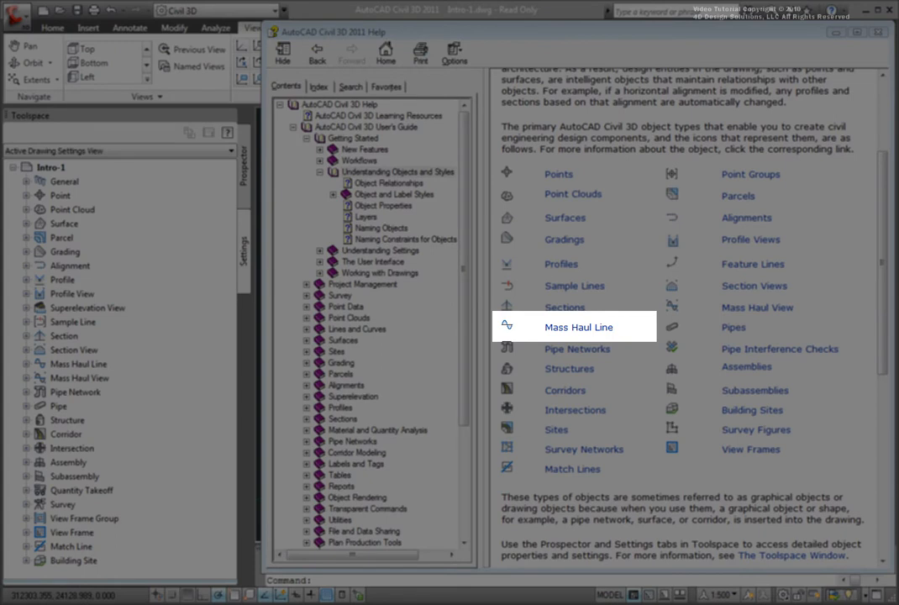
{"action": "mouse_move", "coordinate": [732, 327]}
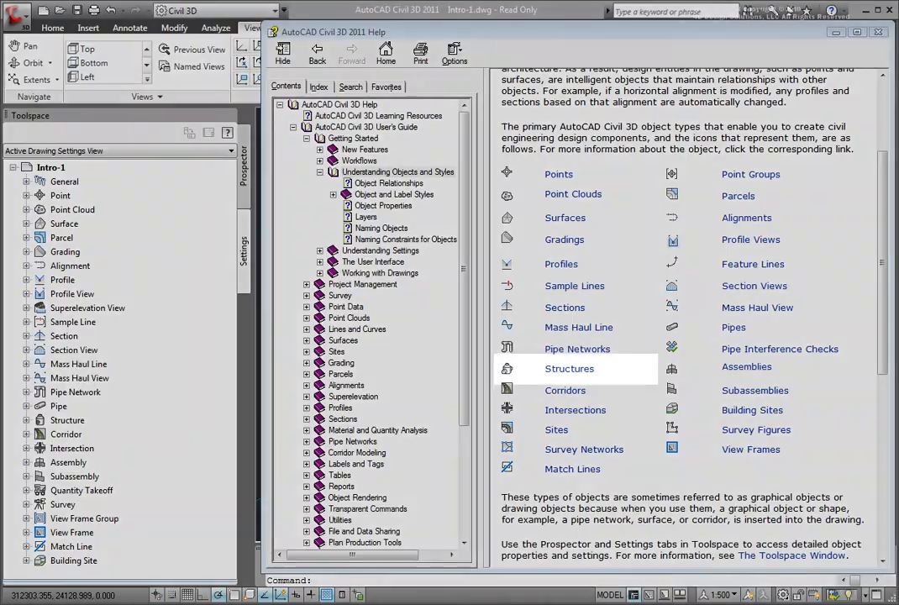
{"action": "mouse_move", "coordinate": [577, 347]}
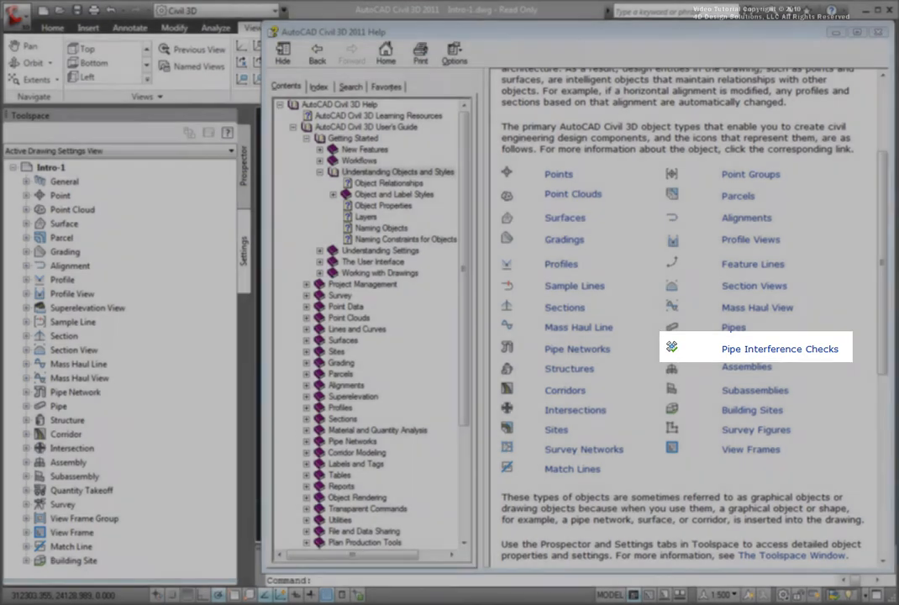
{"action": "mouse_move", "coordinate": [746, 366]}
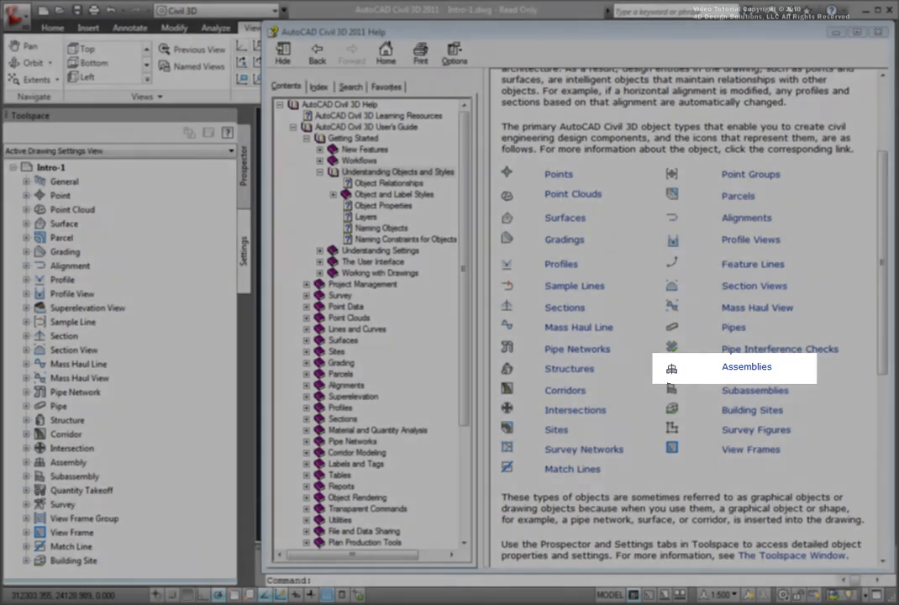
{"action": "mouse_move", "coordinate": [565, 389]}
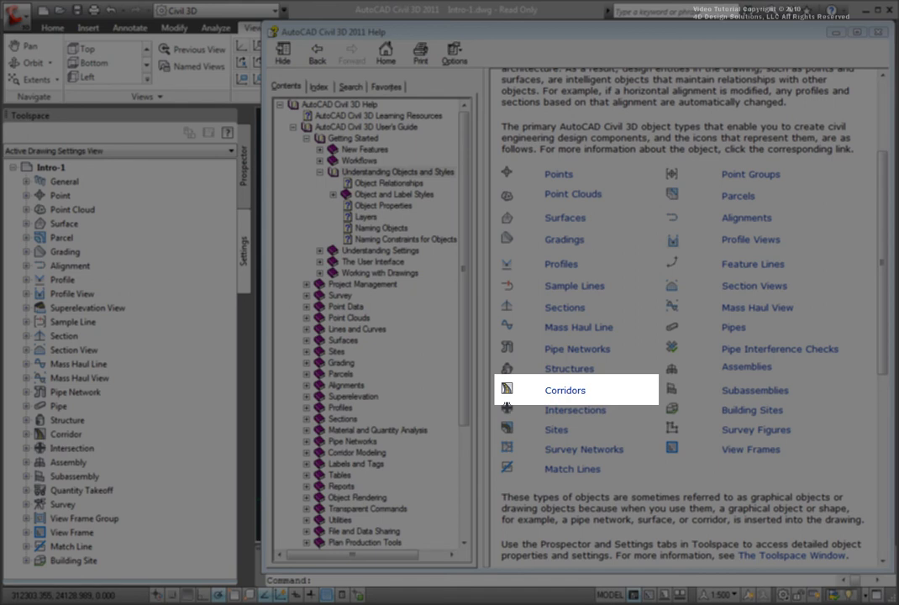
{"action": "mouse_move", "coordinate": [754, 390]}
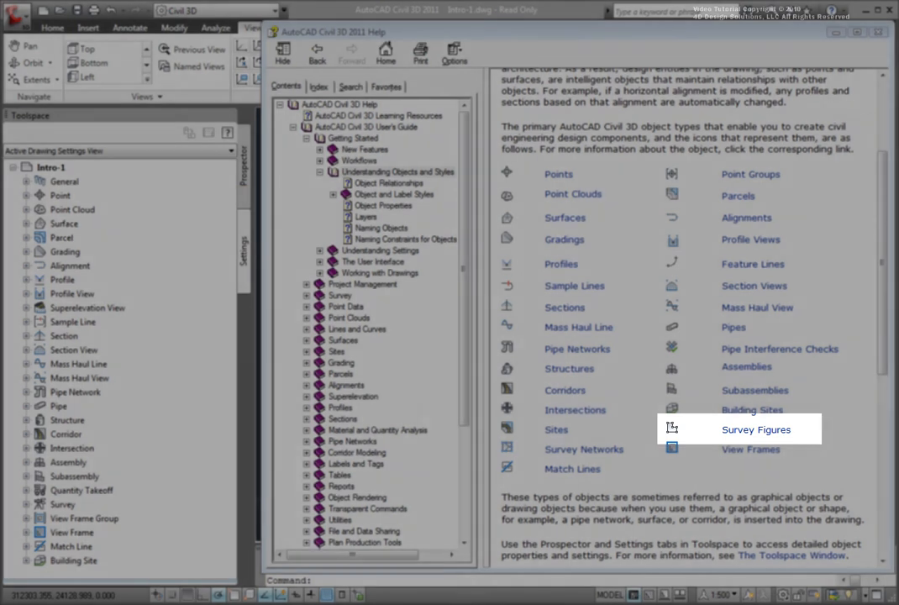
{"action": "mouse_move", "coordinate": [750, 448]}
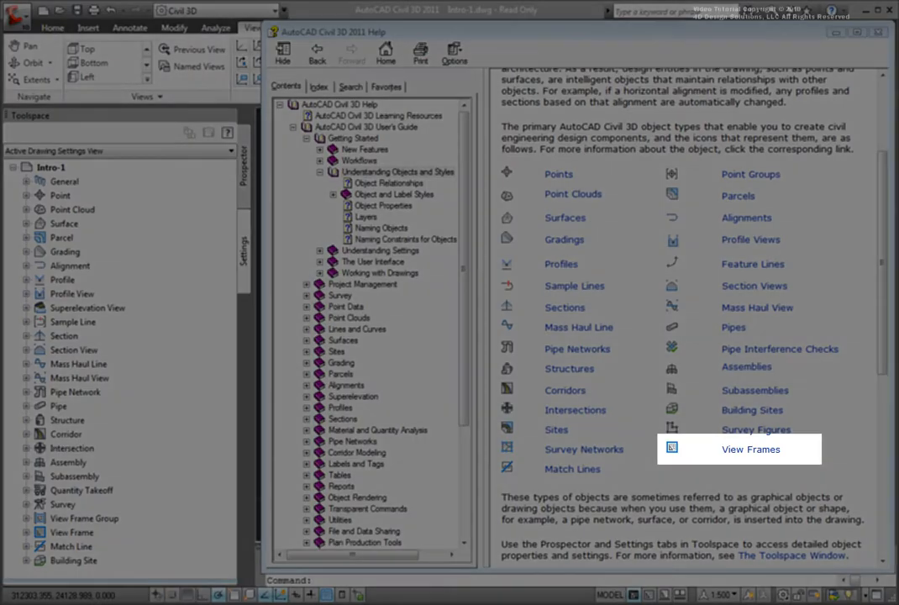
{"action": "mouse_move", "coordinate": [572, 468]}
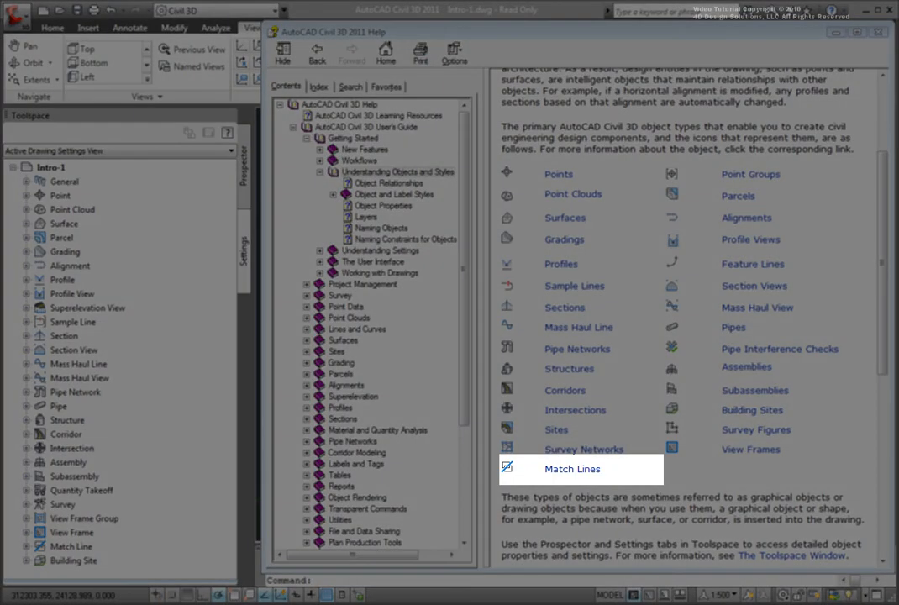